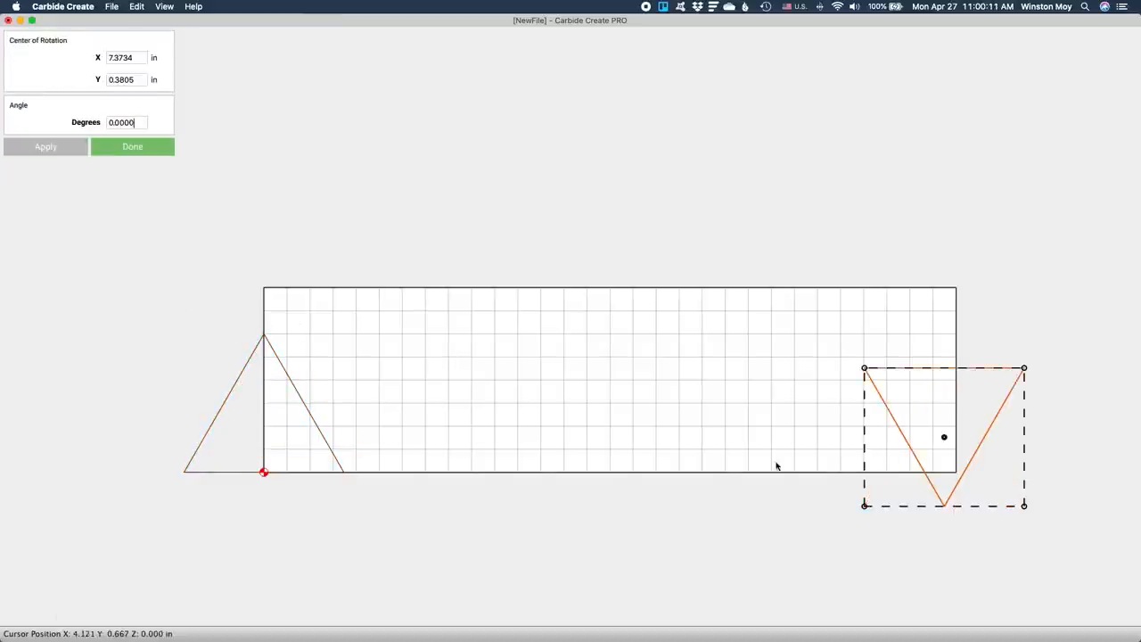
Confirm the rotated end cut, then add a 5.5 x 0.625 in slot with 0.3125 fillet radius
click(132, 146)
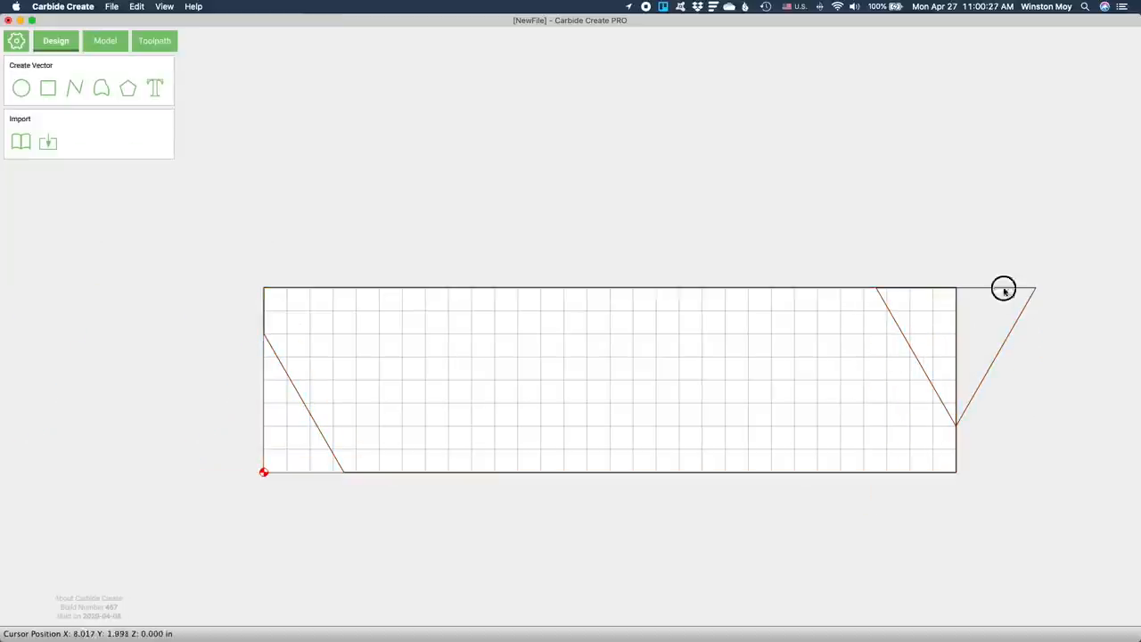
click(47, 87)
text(0.6)
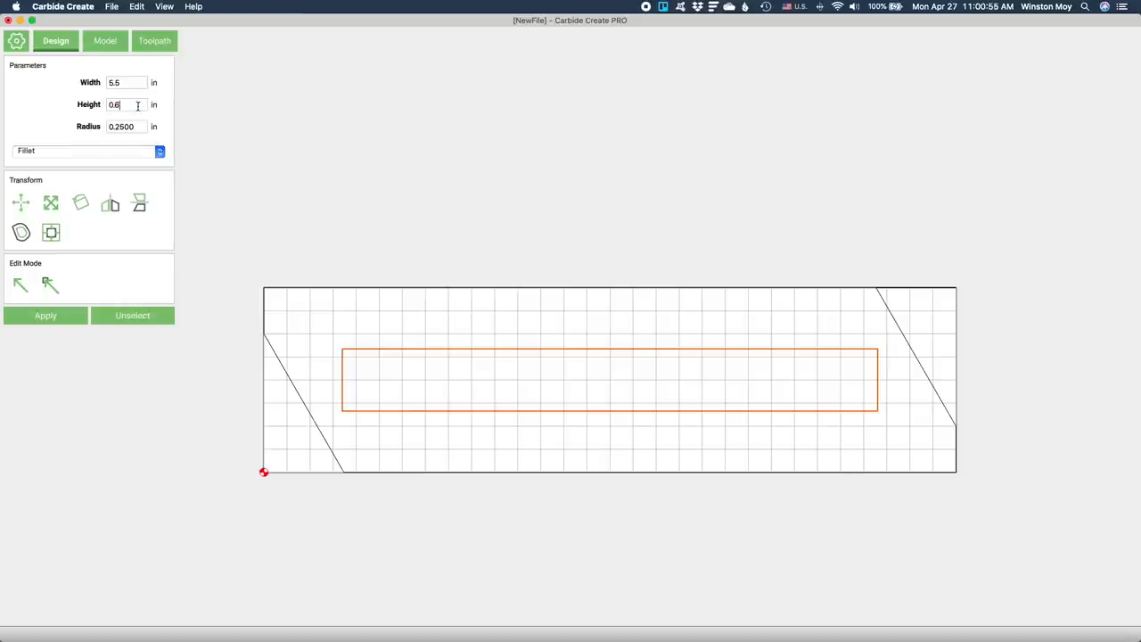
click(45, 315)
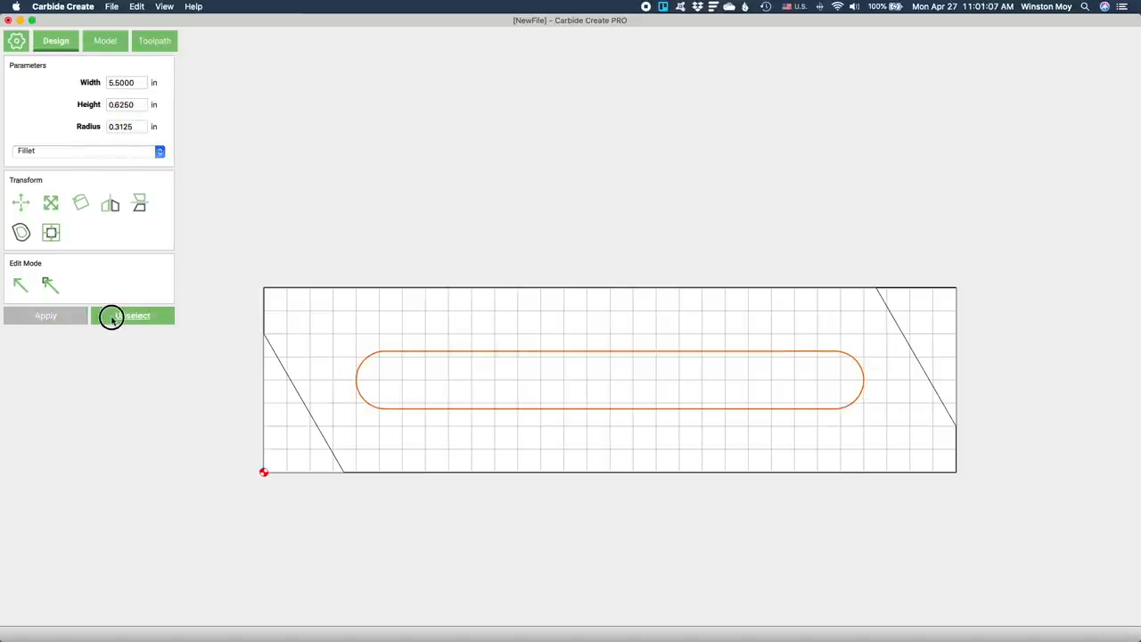
click(132, 316)
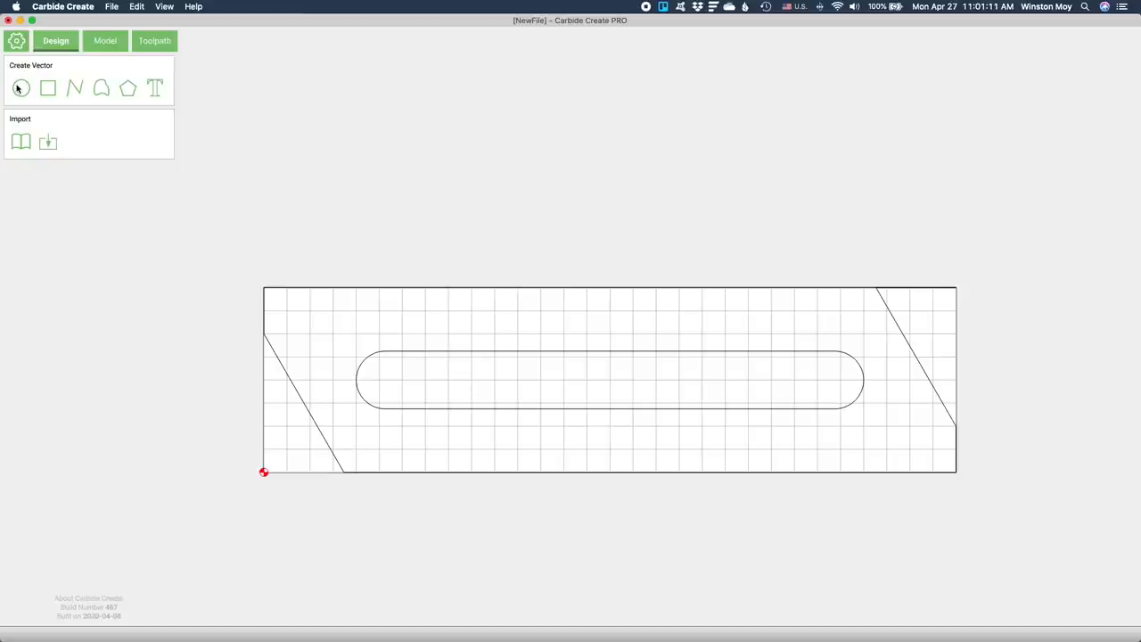
Draw a 1.5-inch circle over the slot centre and a 0.125-radius circle near the left end
click(20, 87)
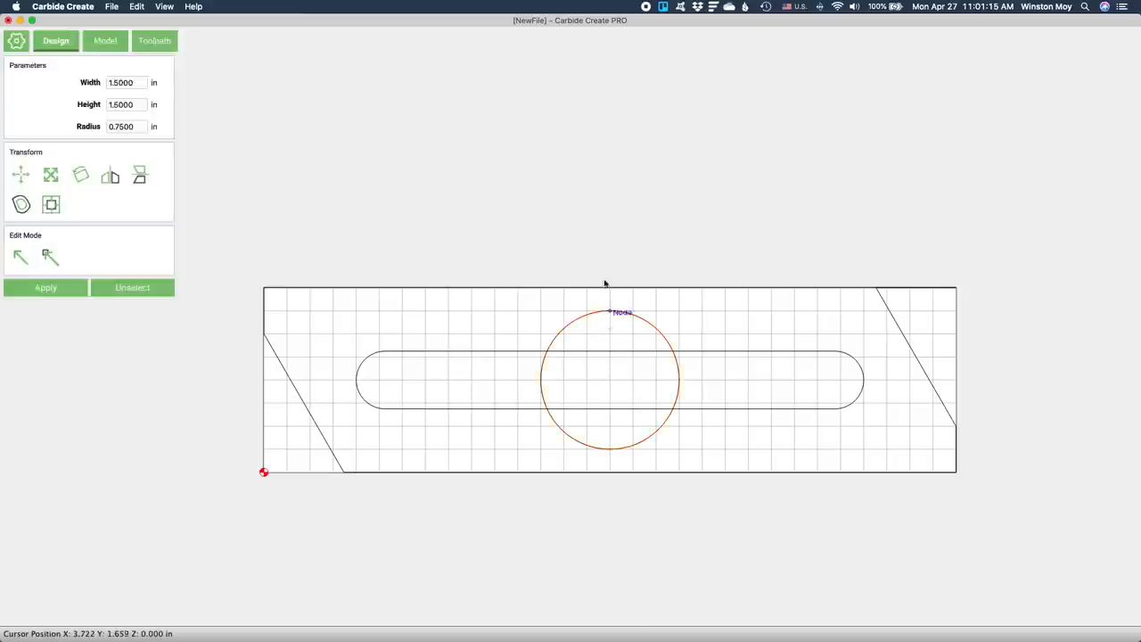
click(229, 175)
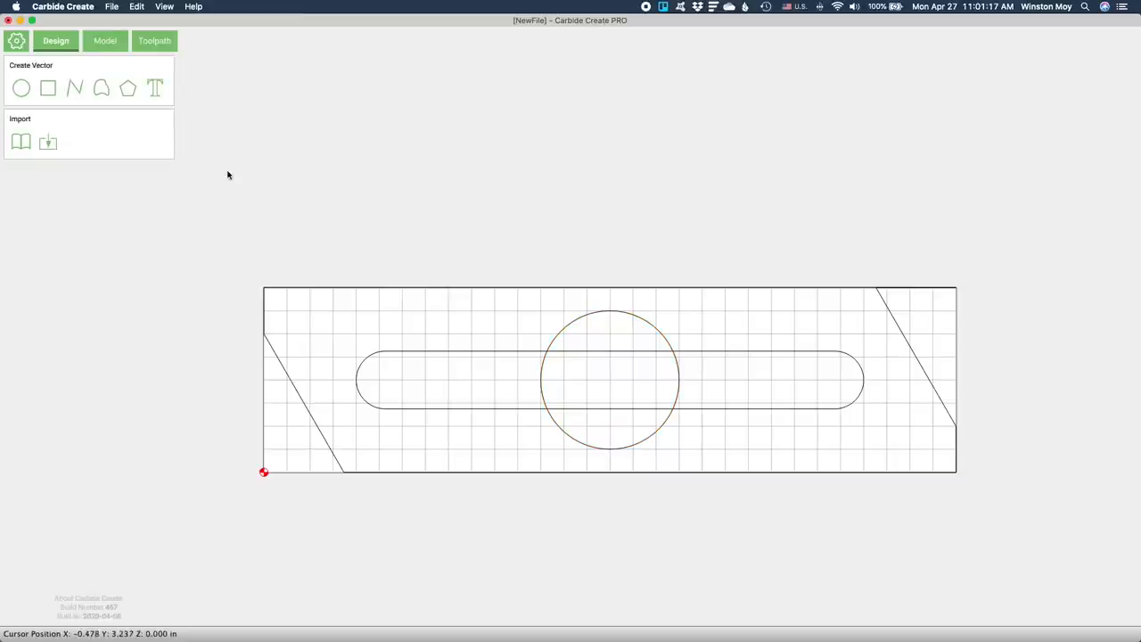
mouse_move(229, 175)
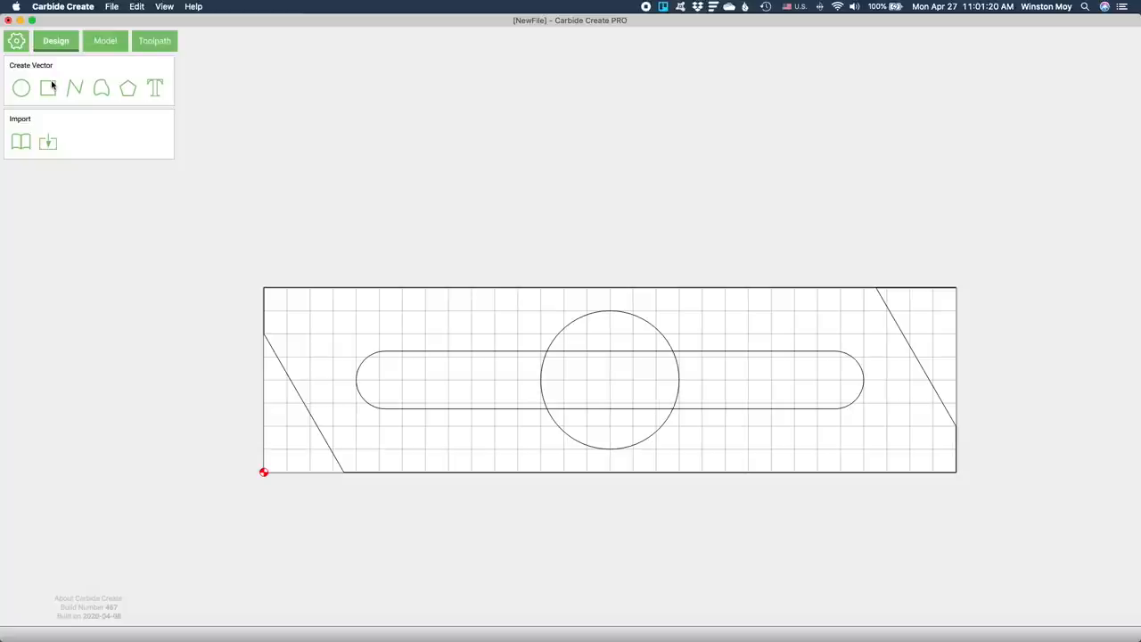
click(21, 88)
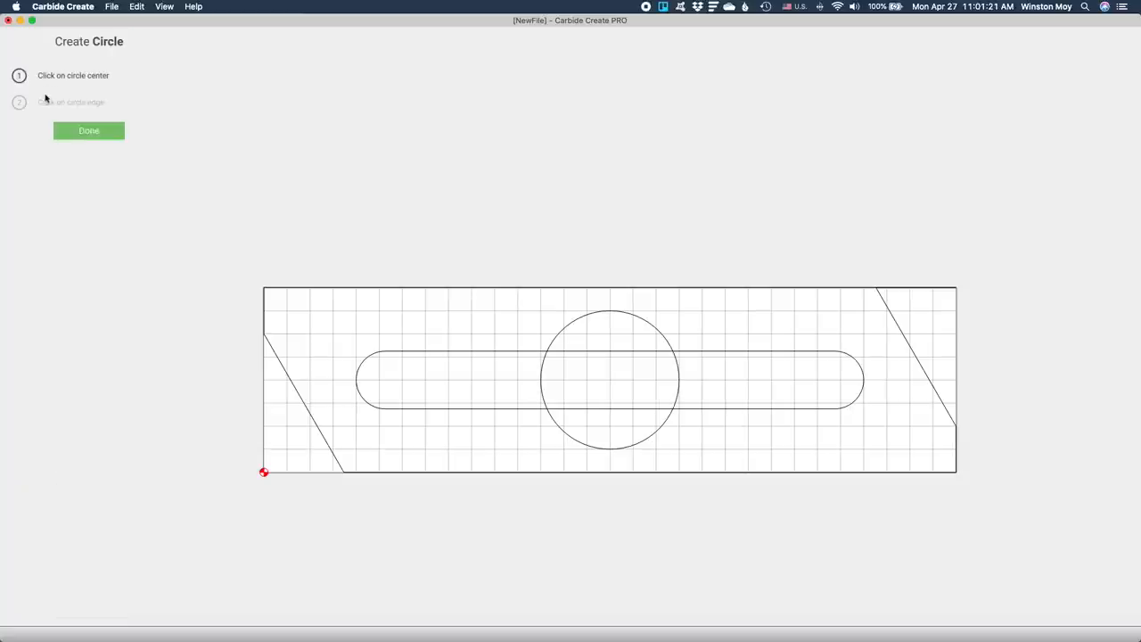
click(310, 334)
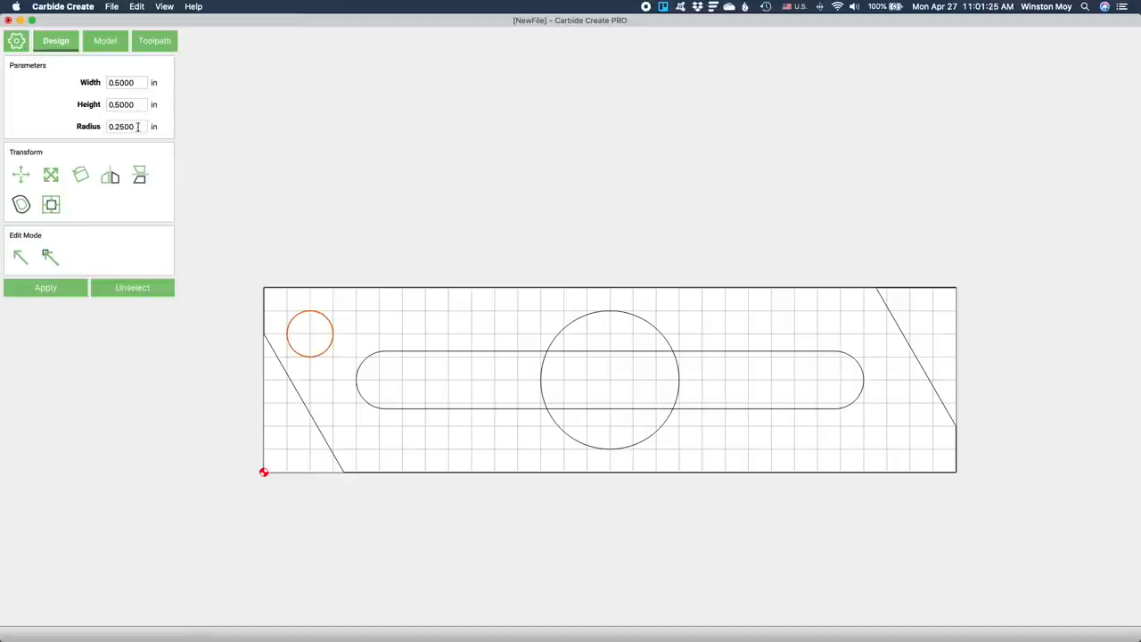
triple_click(124, 125)
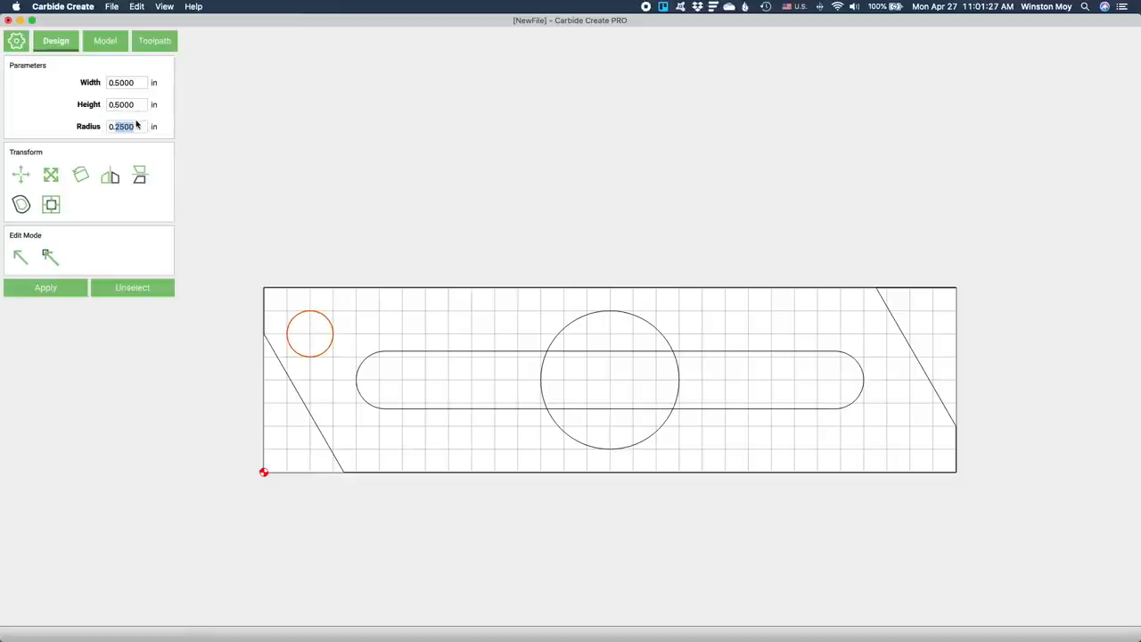
click(45, 287)
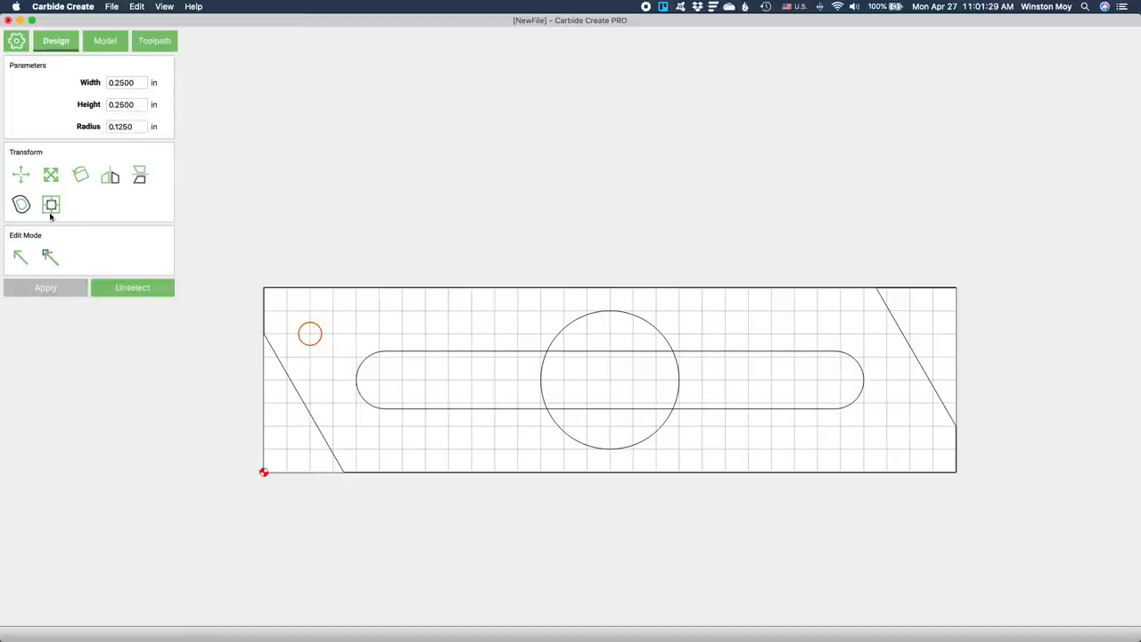
click(20, 173)
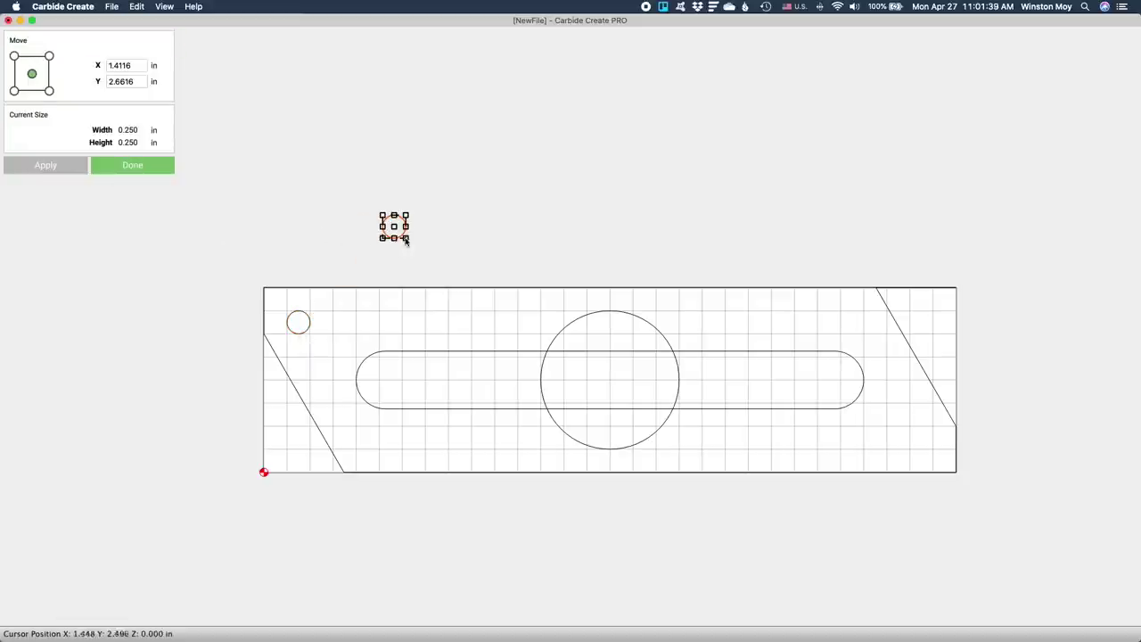
drag(393, 225, 921, 438)
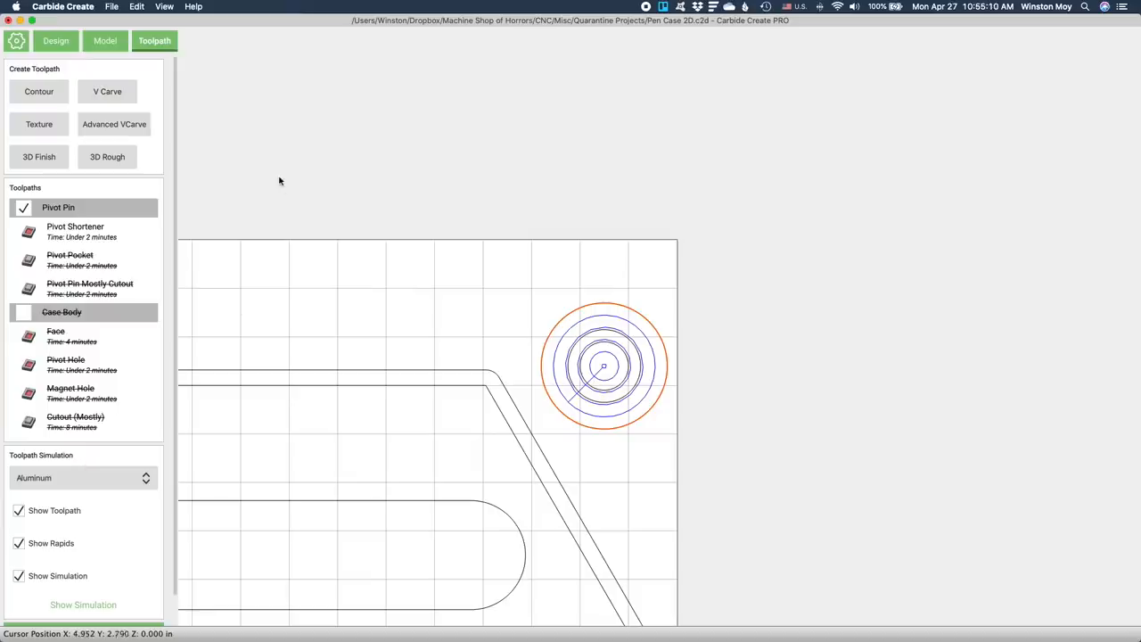
Toggle the pivot toolpaths, review Pivot Pocket depths, then disable Pivot Pocket
click(75, 232)
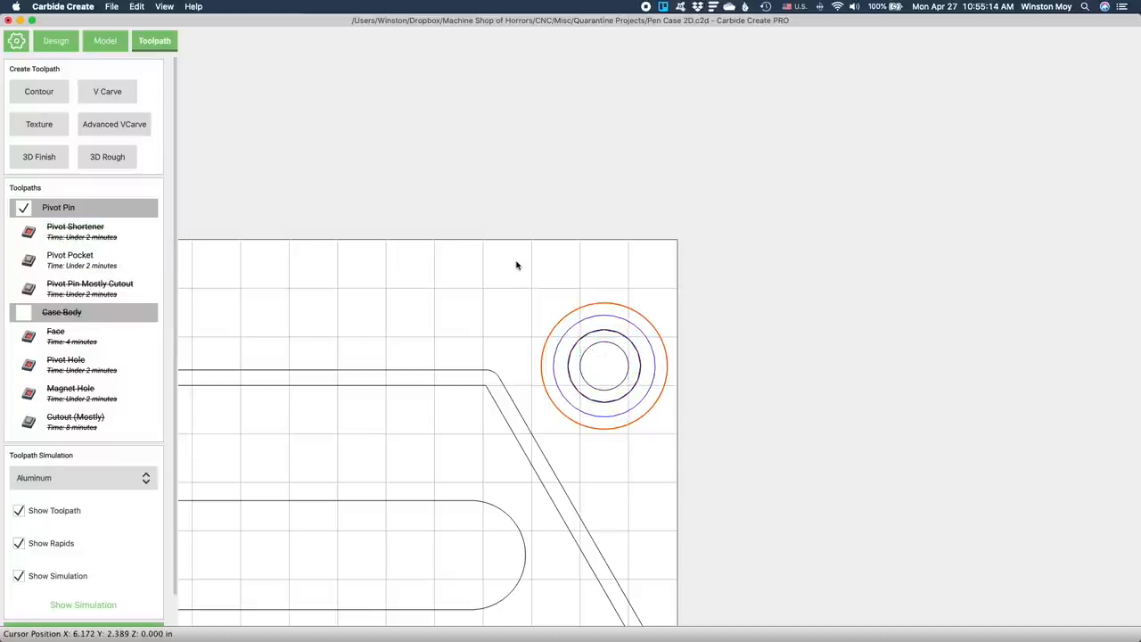
double_click(69, 259)
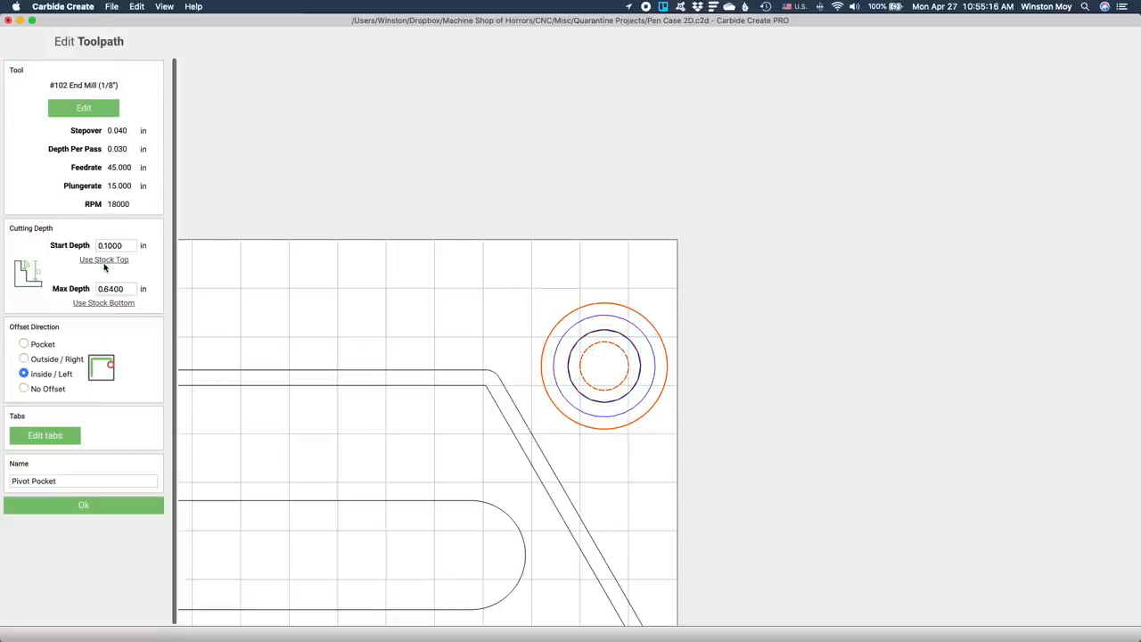
mouse_move(147, 275)
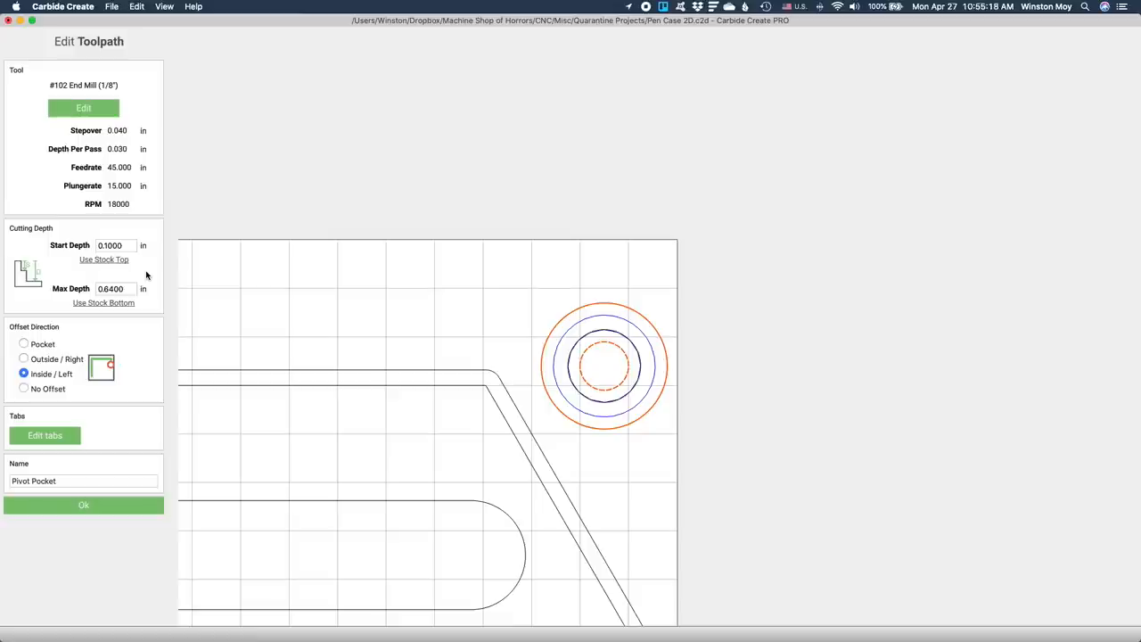
click(83, 505)
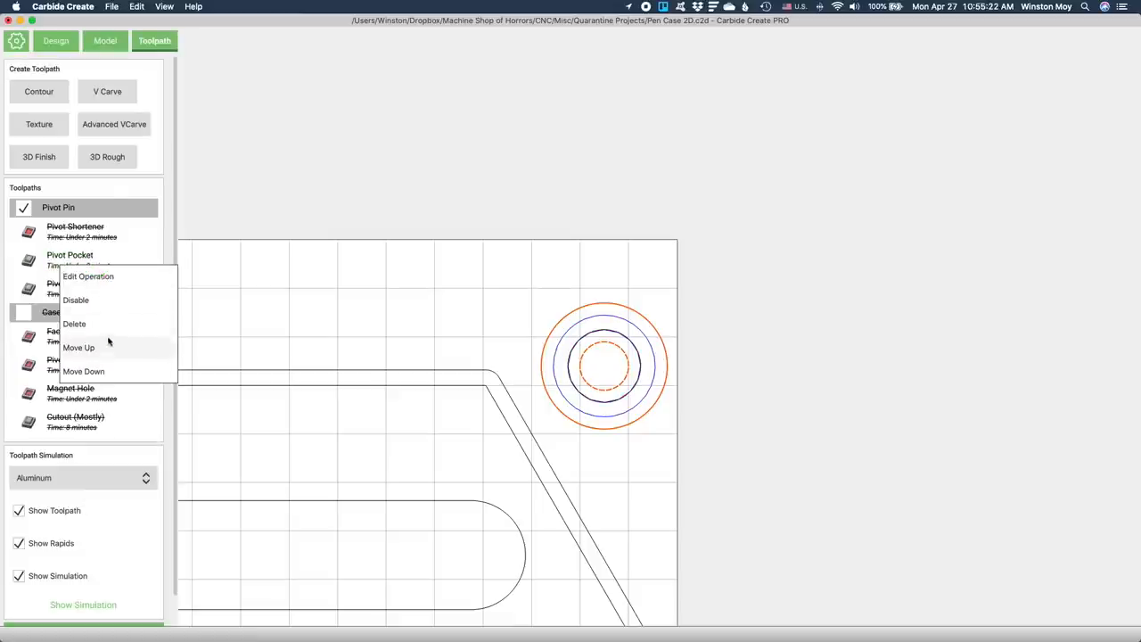
click(79, 347)
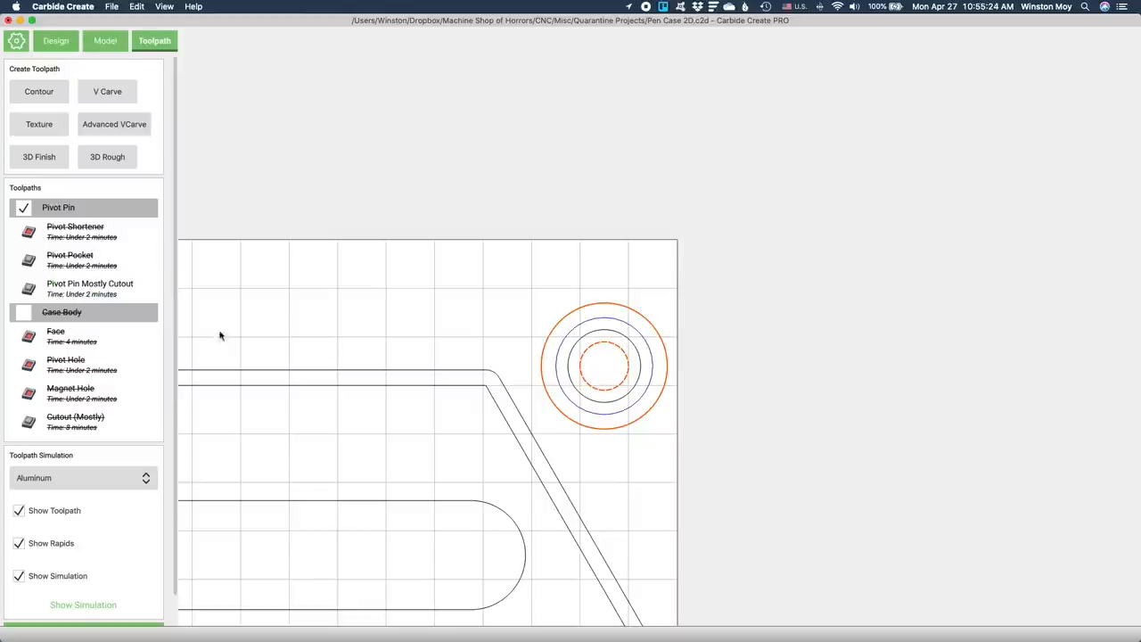
mouse_move(339, 346)
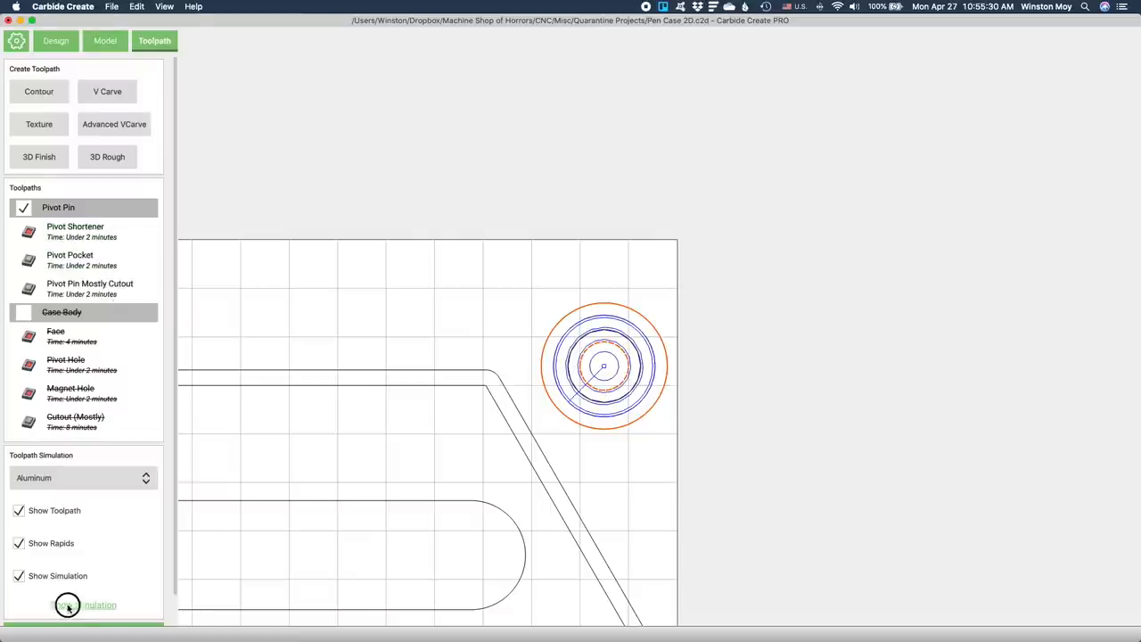
Simulate the pivot pin in pine stock with toolpath lines overlaid, then close the simulation
click(80, 478)
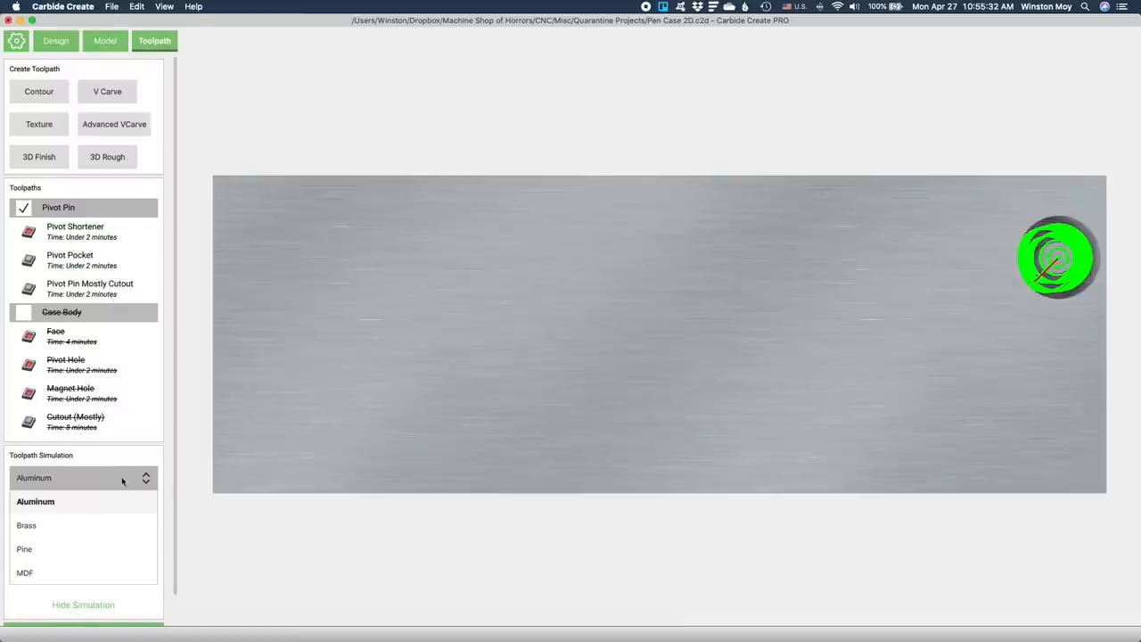
click(24, 548)
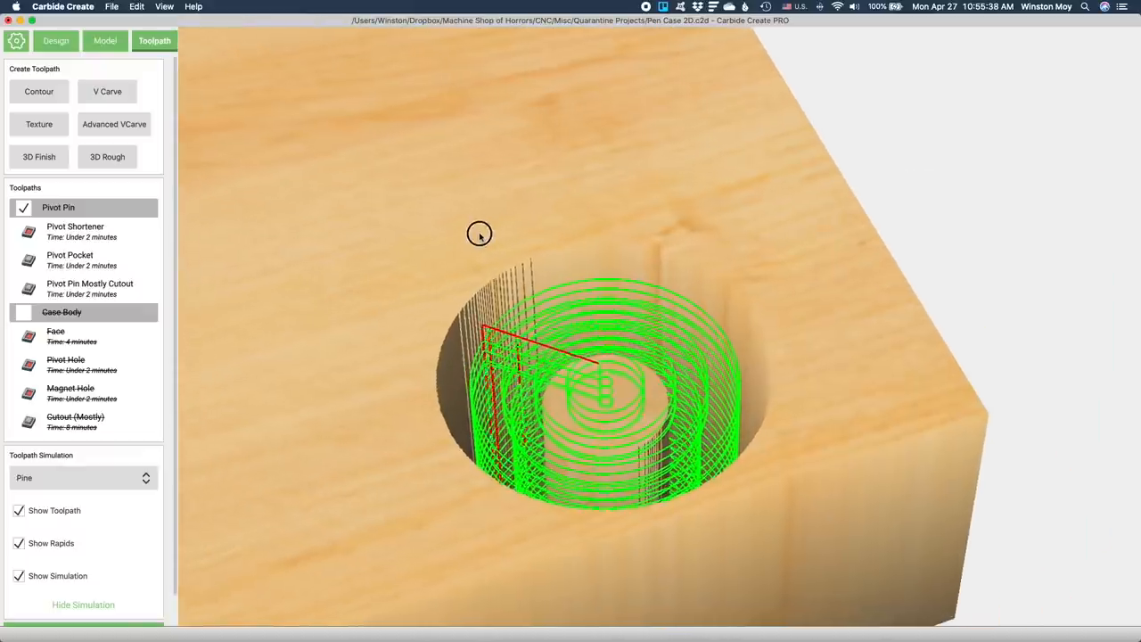
drag(480, 233, 524, 224)
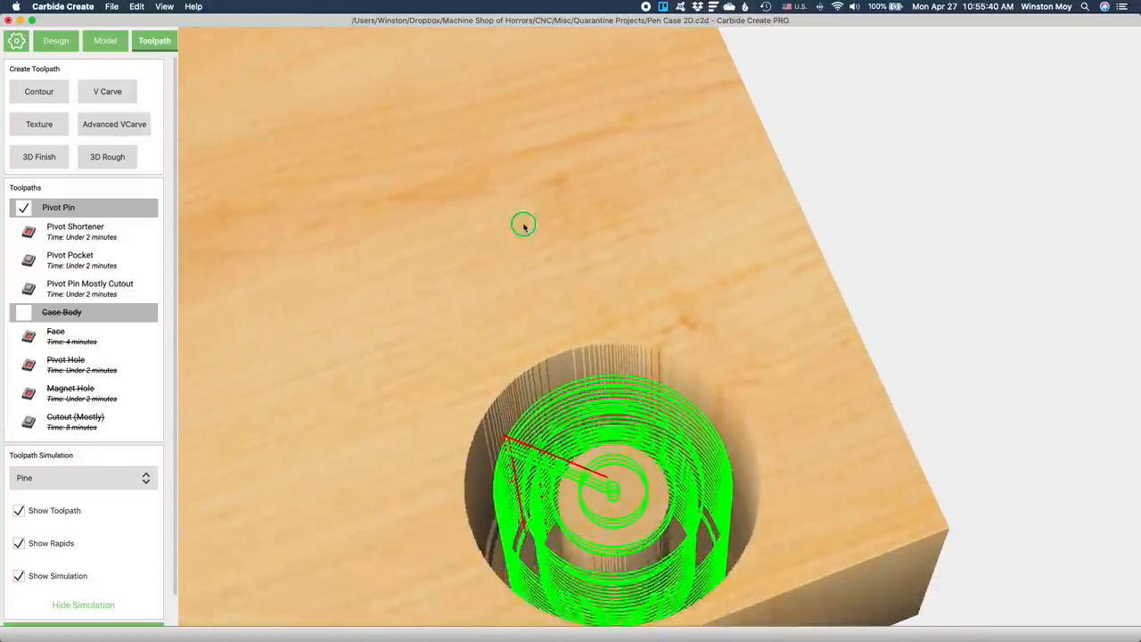
click(19, 510)
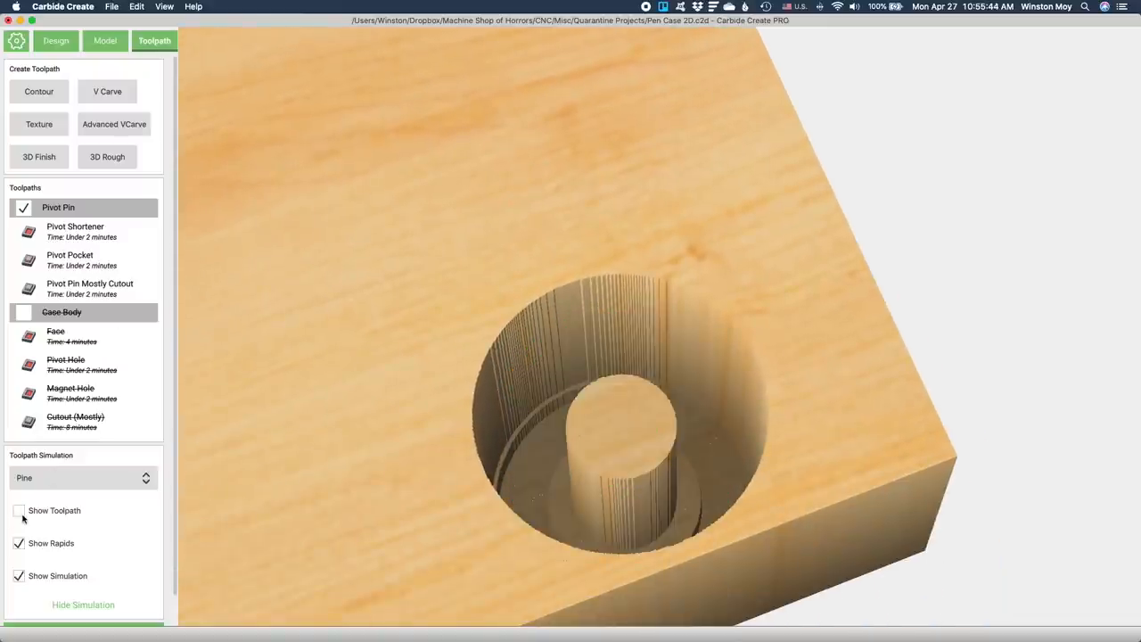
click(19, 510)
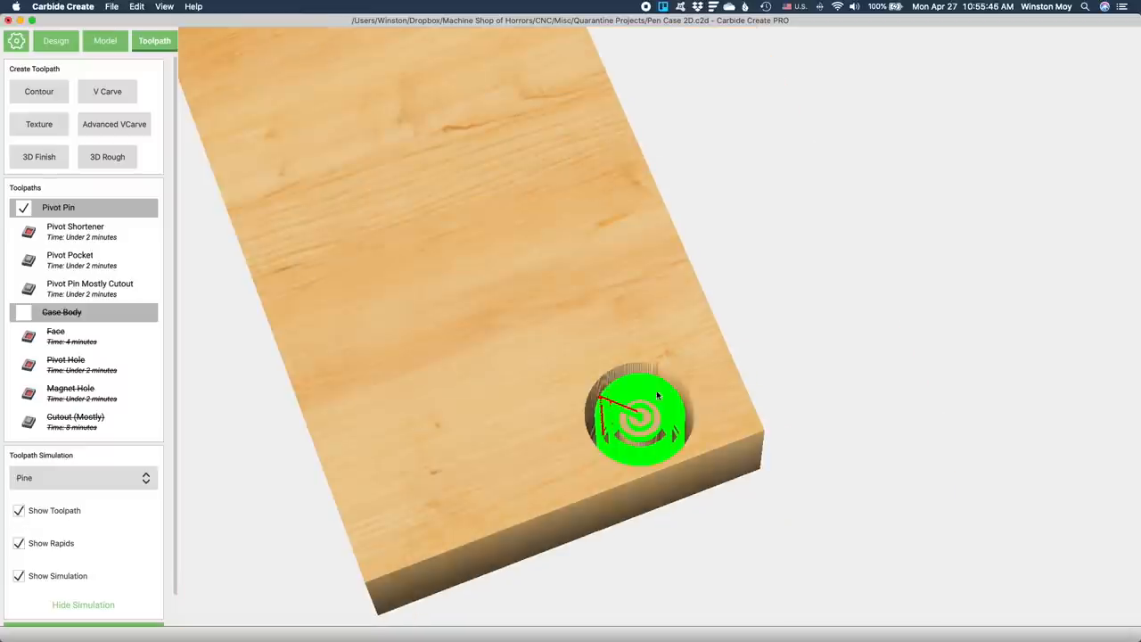
click(83, 604)
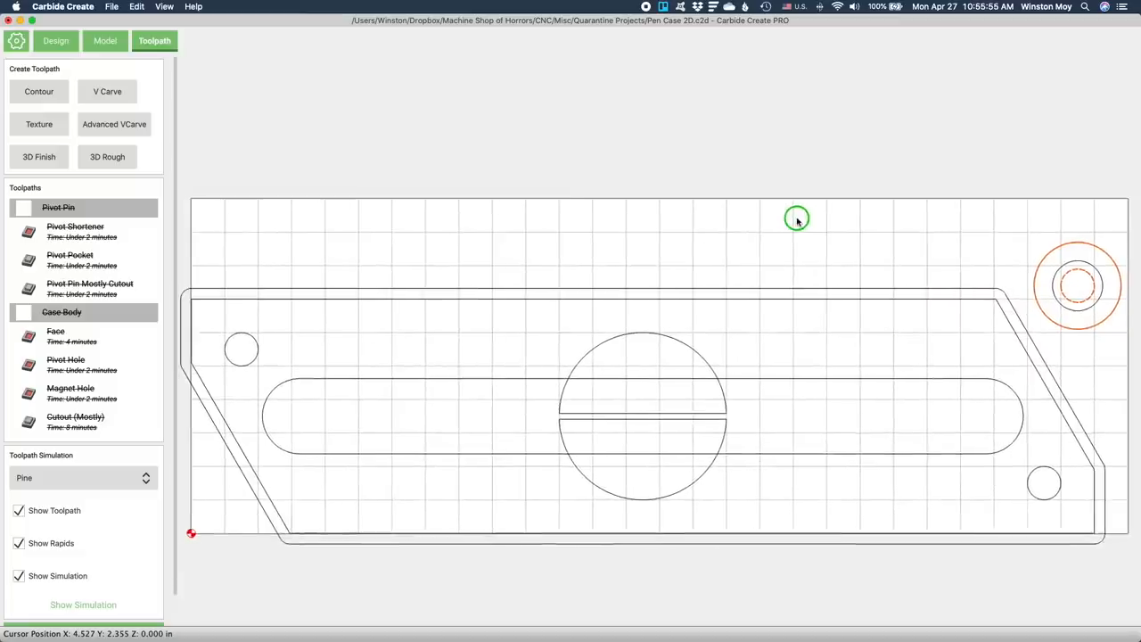
Enable the Case Body toolpath group and preview its facing, hole, recess and cutout paths
right_click(61, 312)
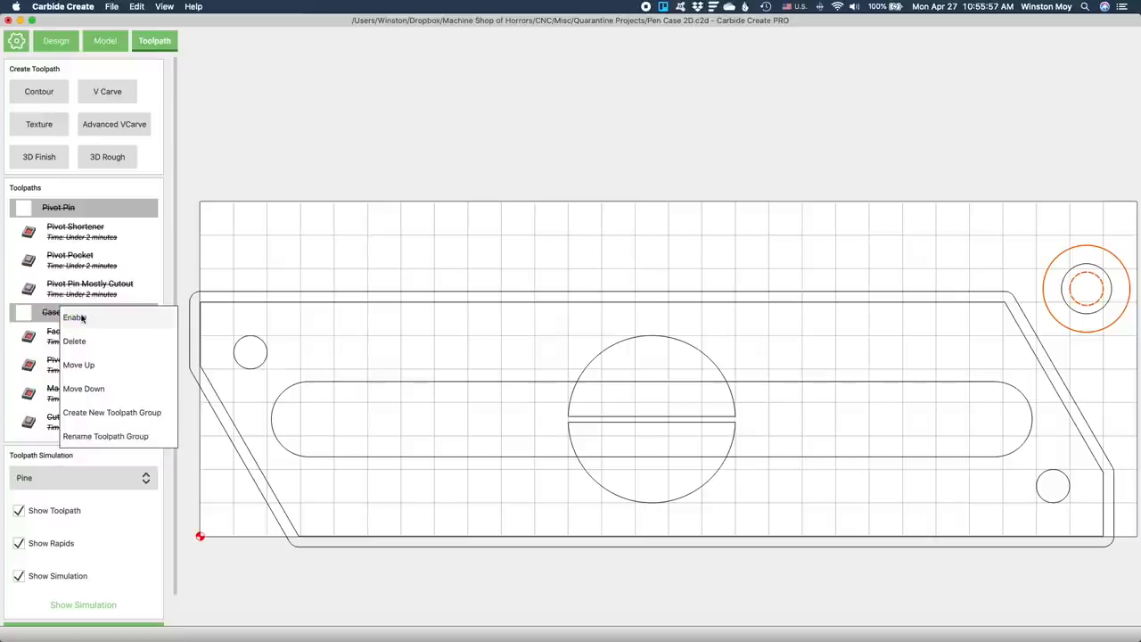
click(73, 318)
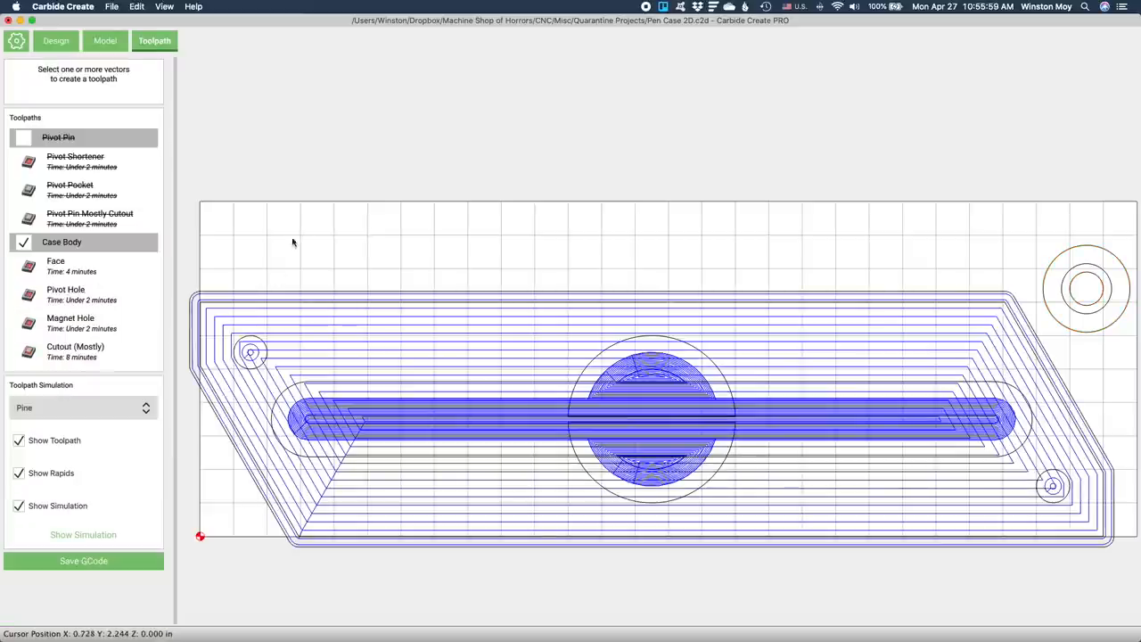
click(55, 266)
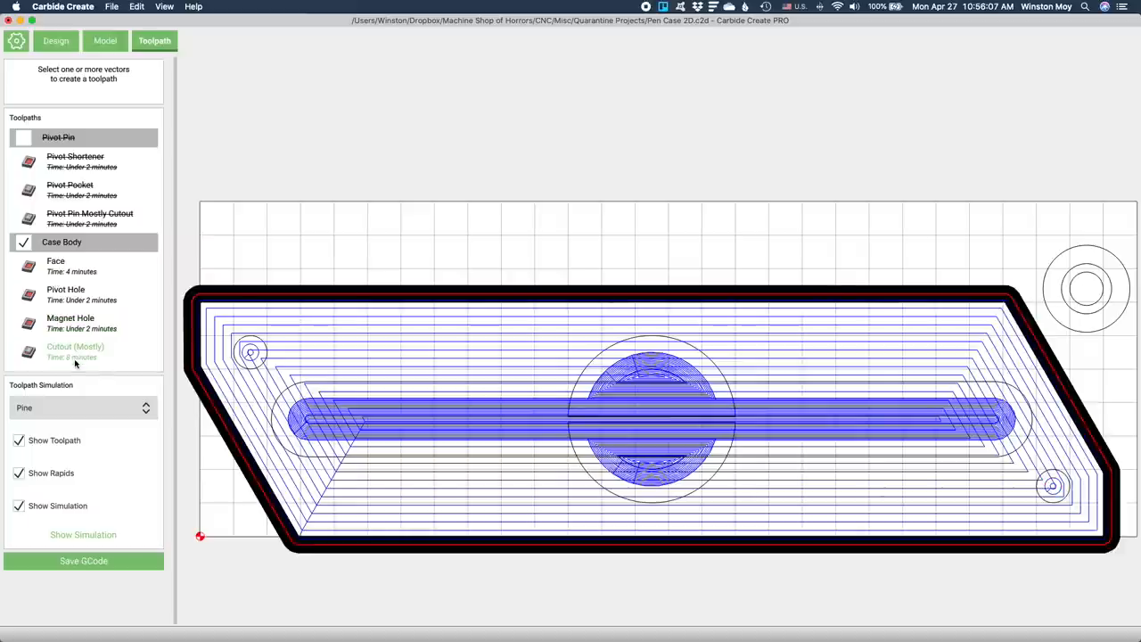
scroll(down, 3)
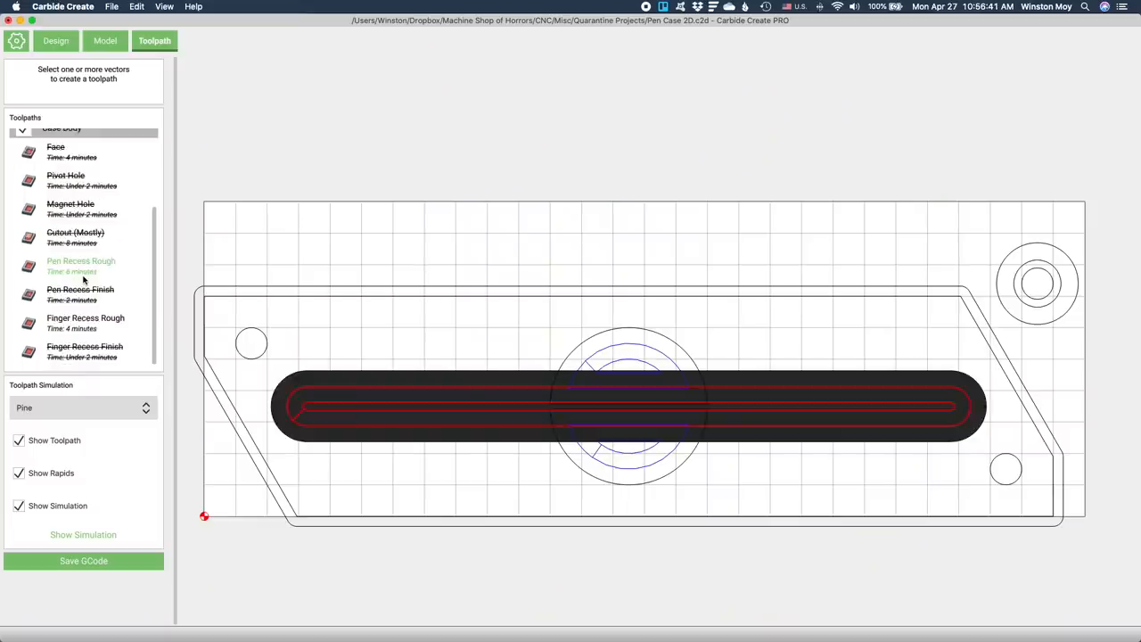
click(84, 352)
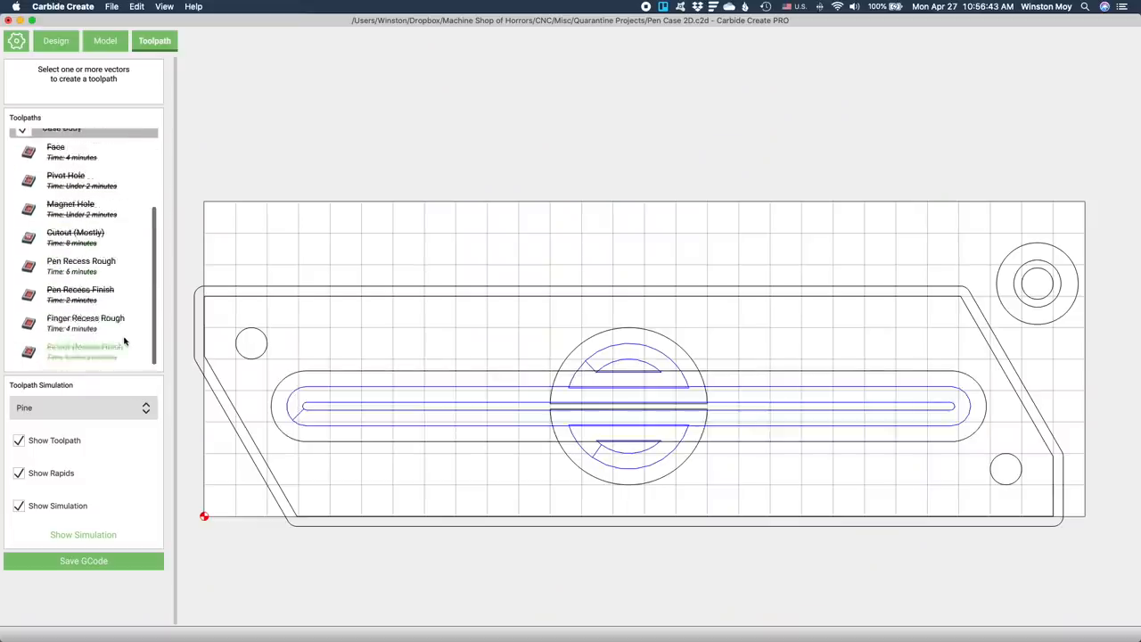
mouse_move(190, 250)
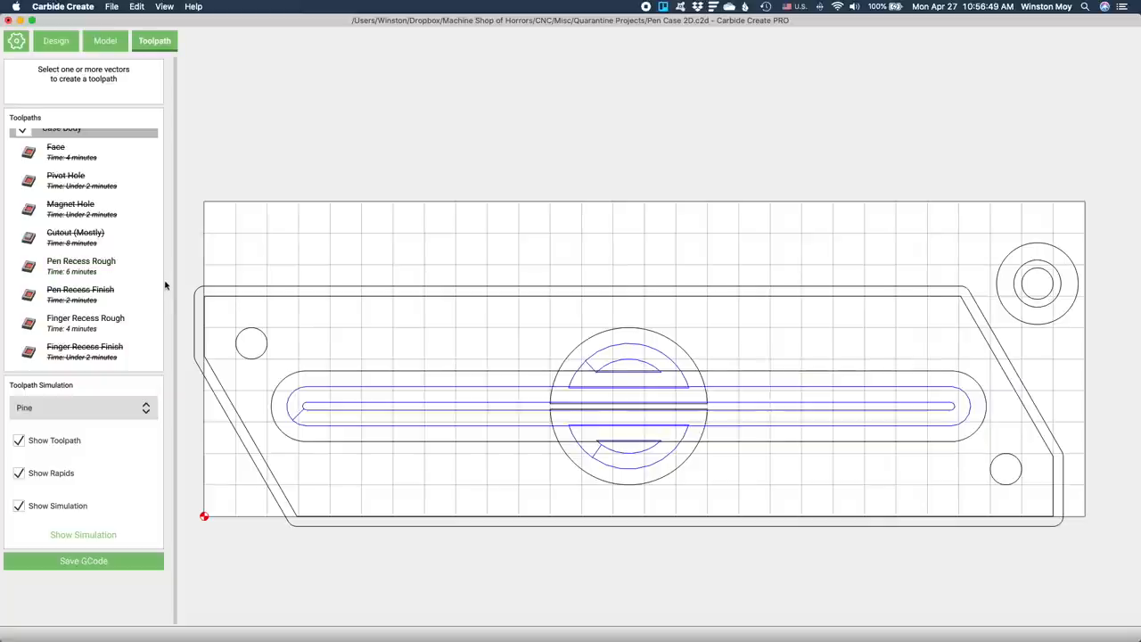
mouse_move(169, 294)
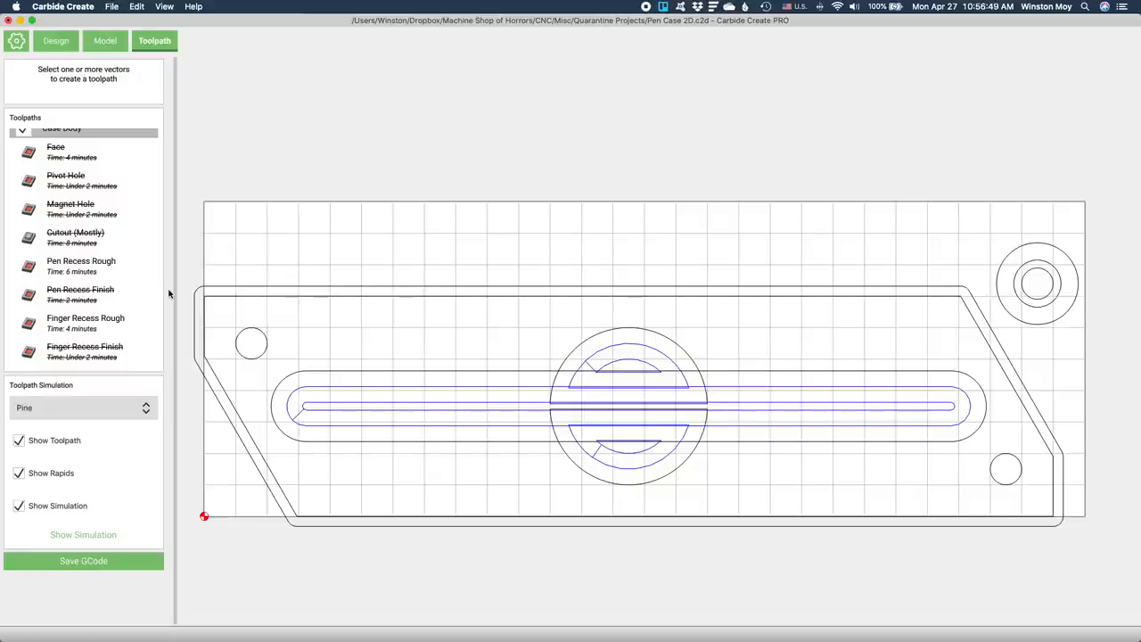
click(85, 323)
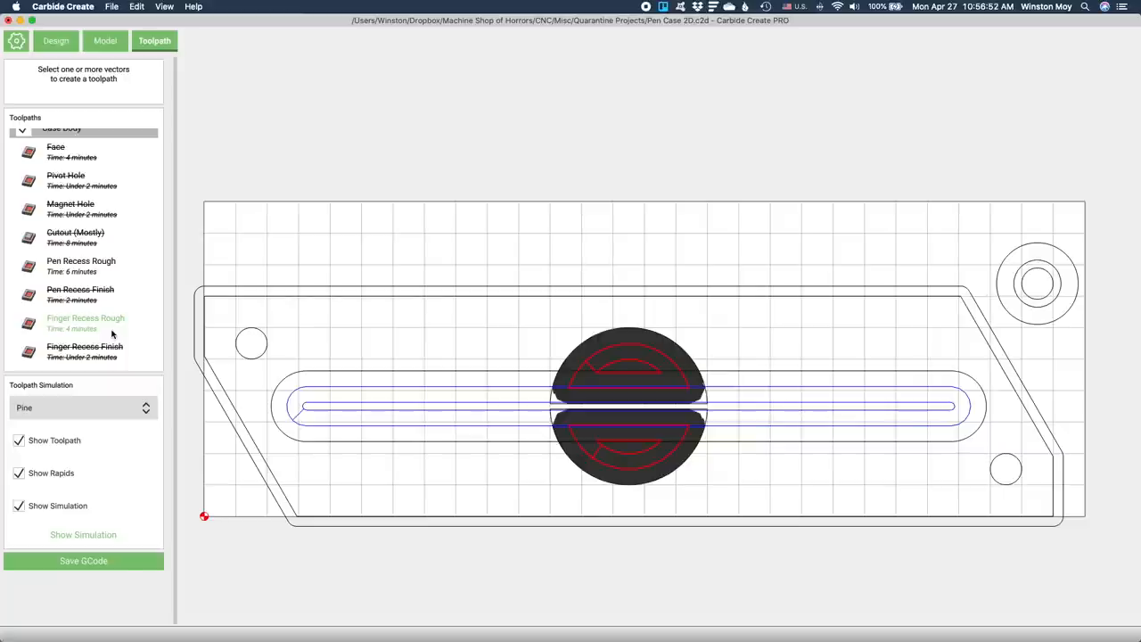
Edit Pen Recess Finish and confirm its ball mill stepover is 0.010 in
right_click(86, 318)
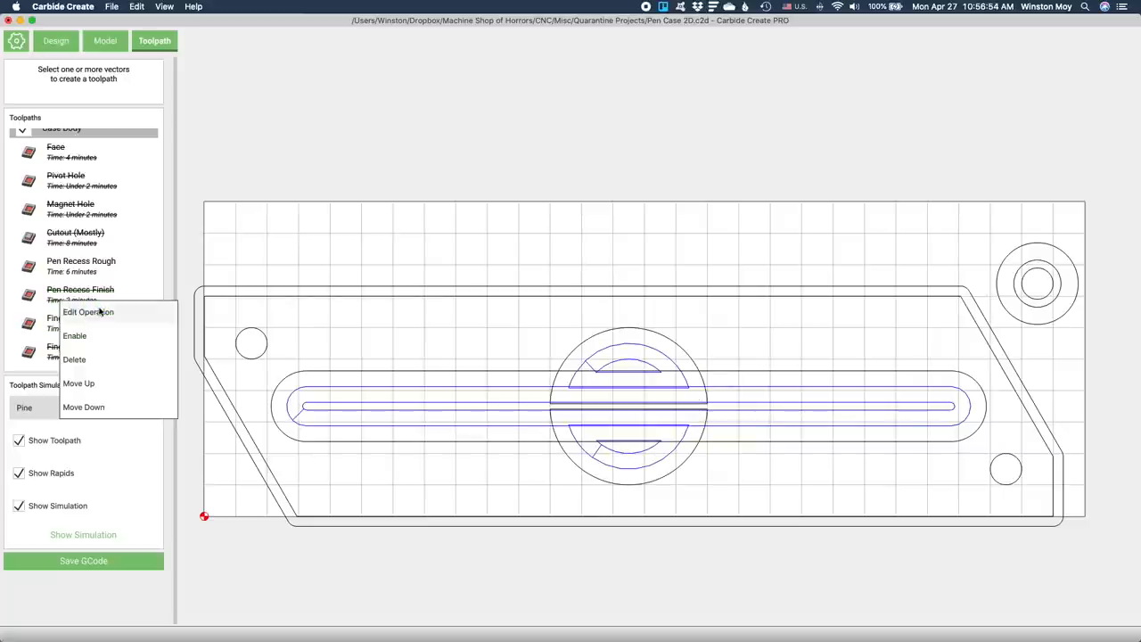
click(88, 312)
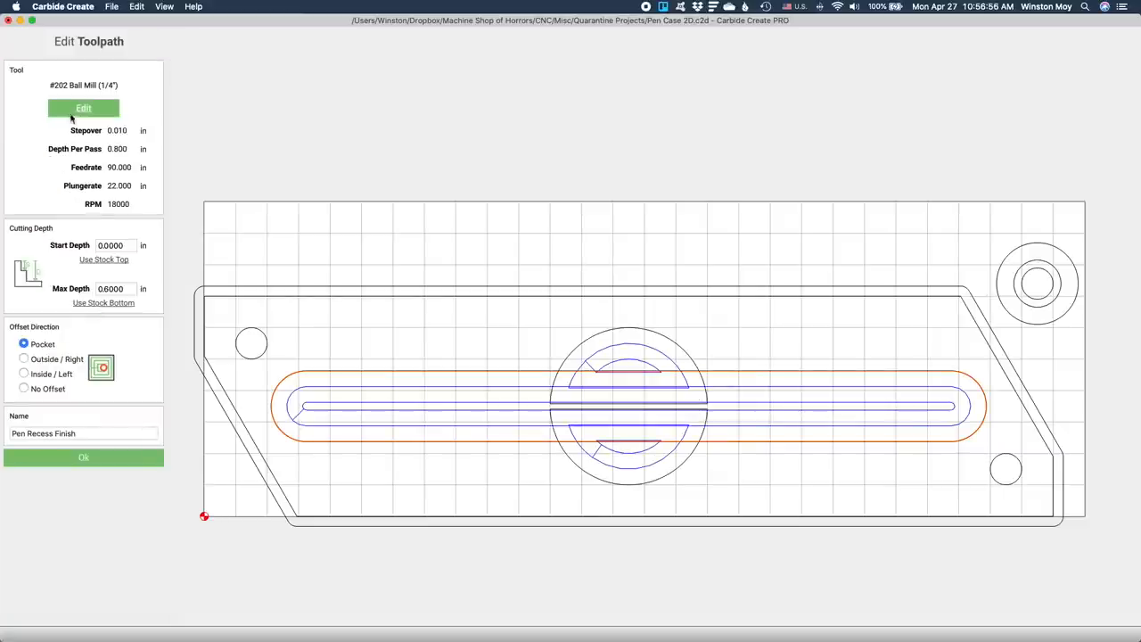
click(83, 107)
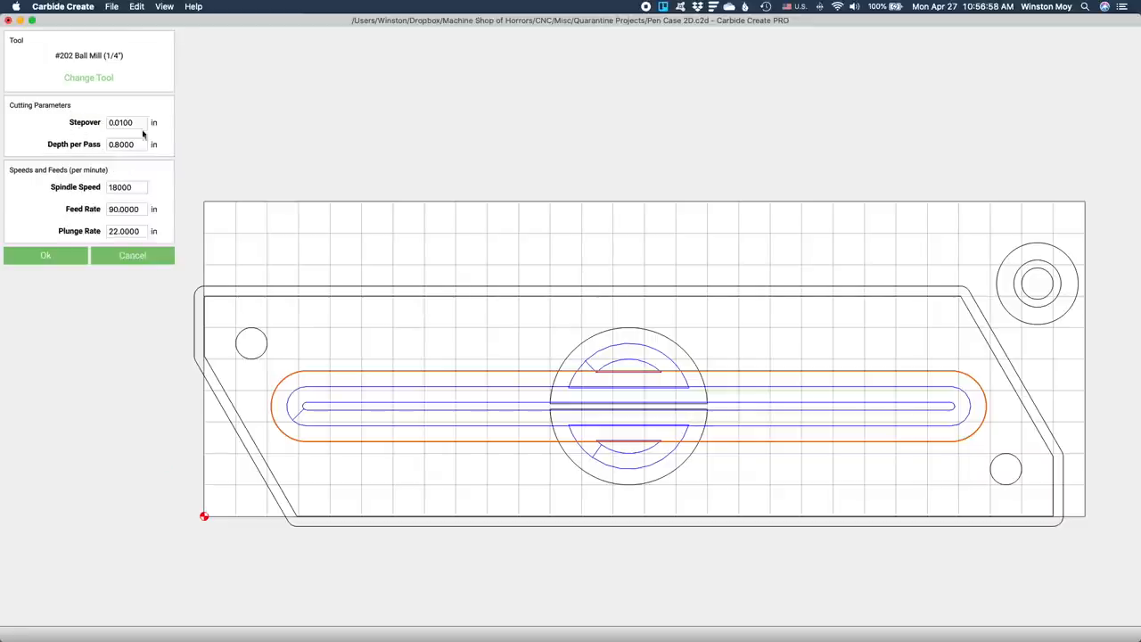
triple_click(121, 123)
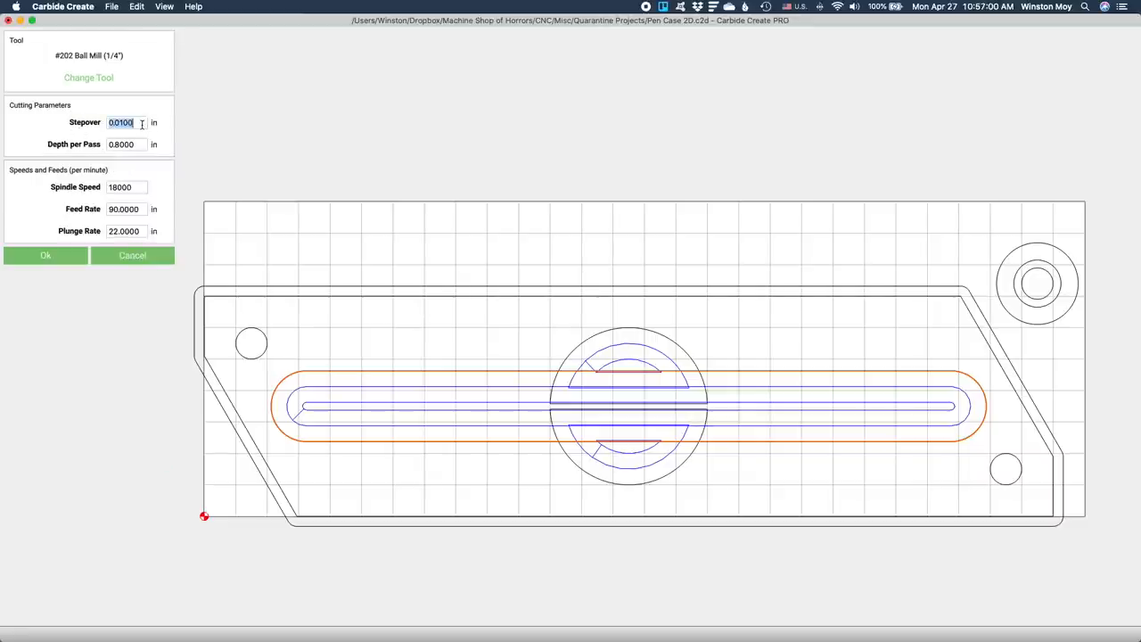
click(45, 255)
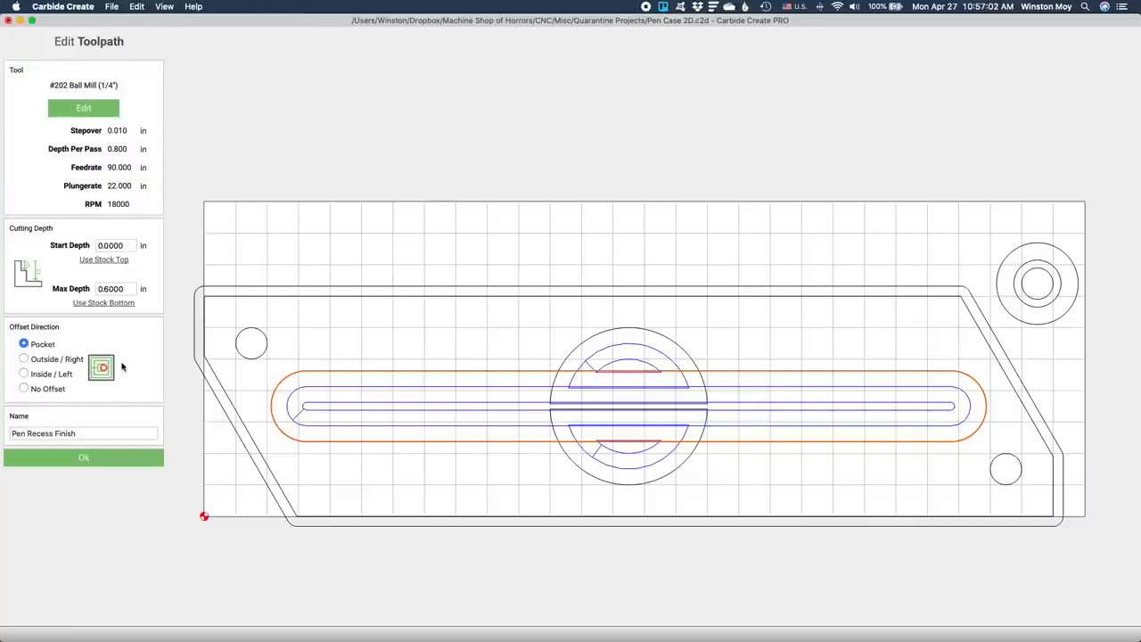
Bring up the Pen Case Lid 2D design with its angled outline and ring hole
right_click(80, 363)
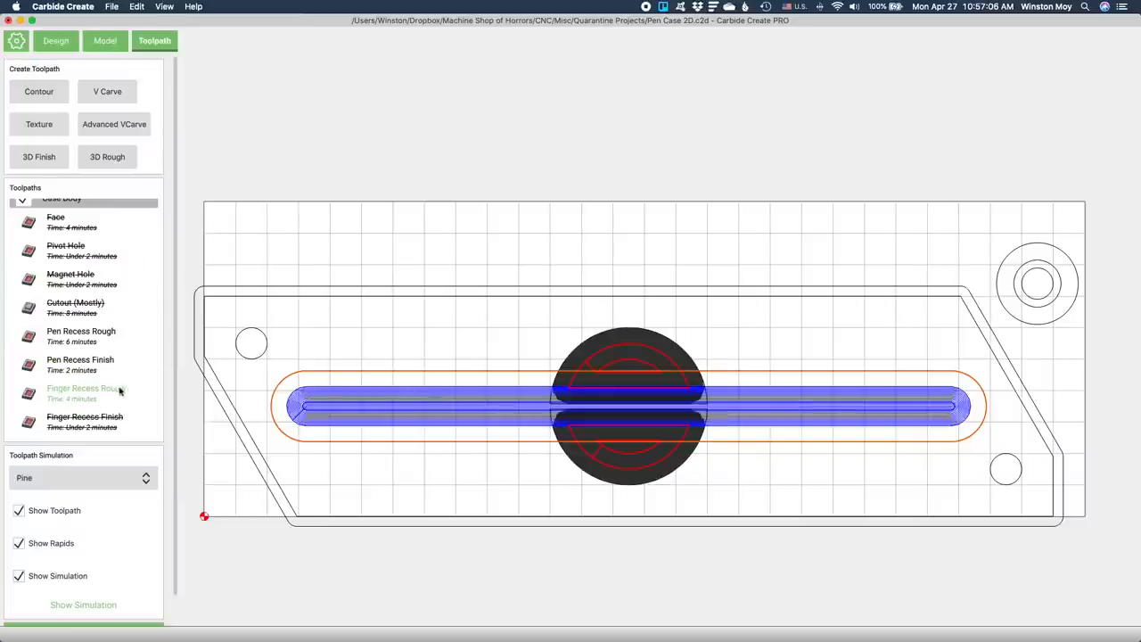
scroll(up, 3)
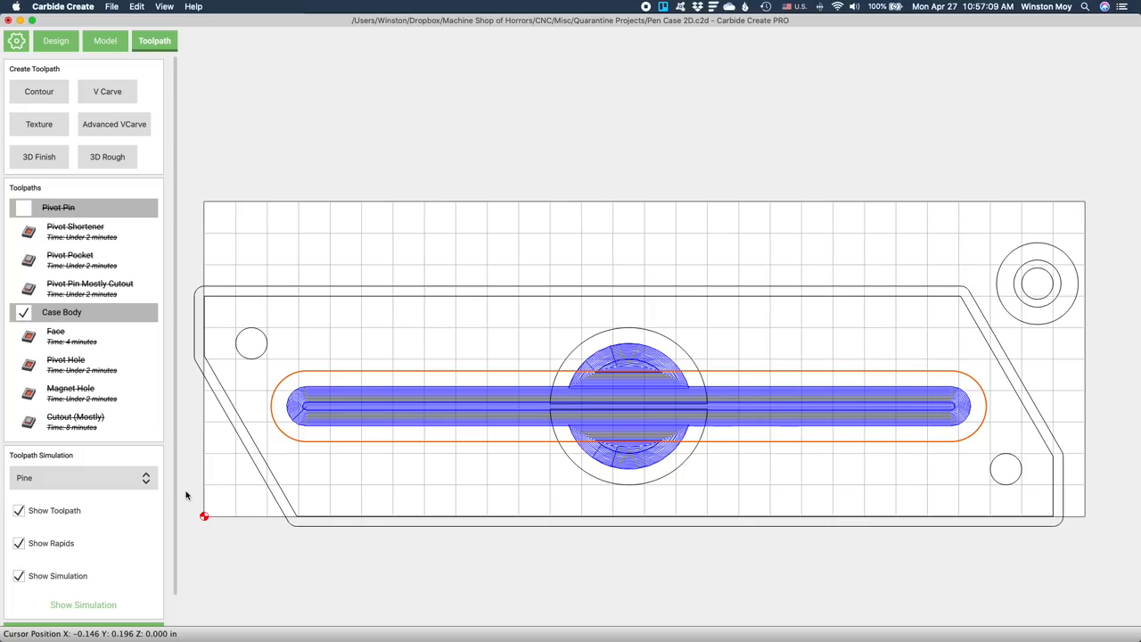
click(55, 40)
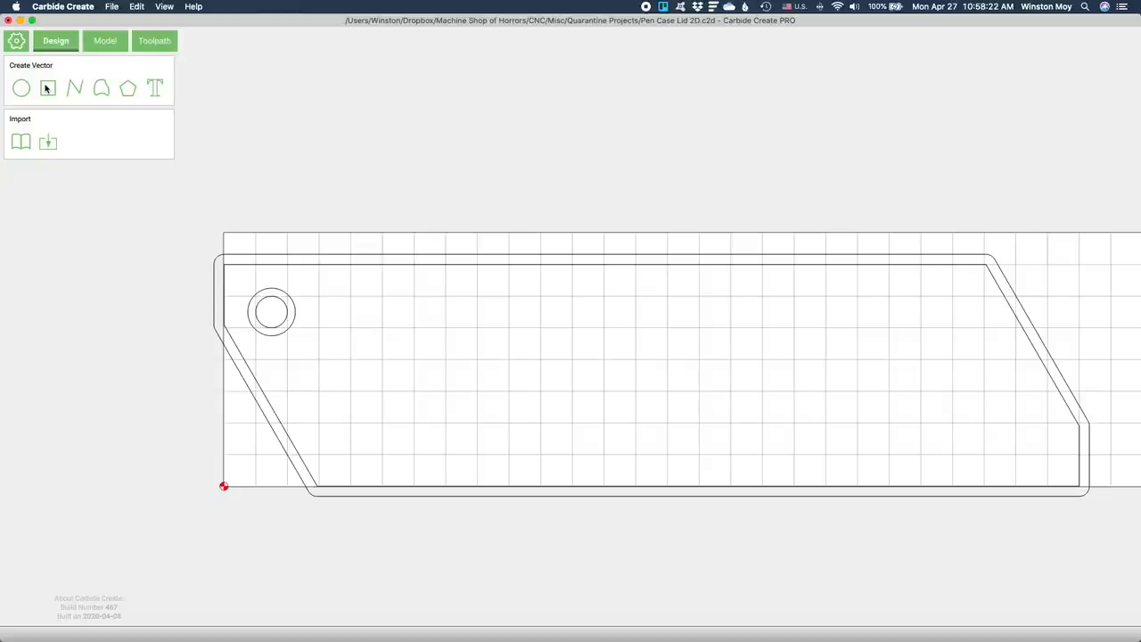
Disable the lid's Face toolpath and bring up the Cutout (Mostly) toolpath options
click(154, 41)
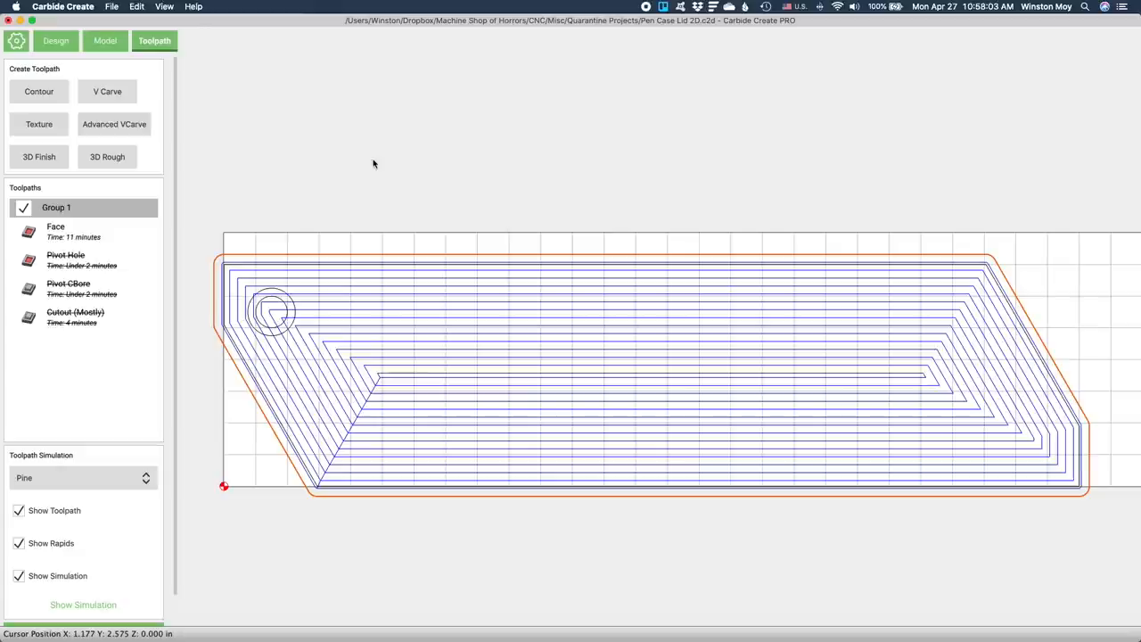
right_click(55, 231)
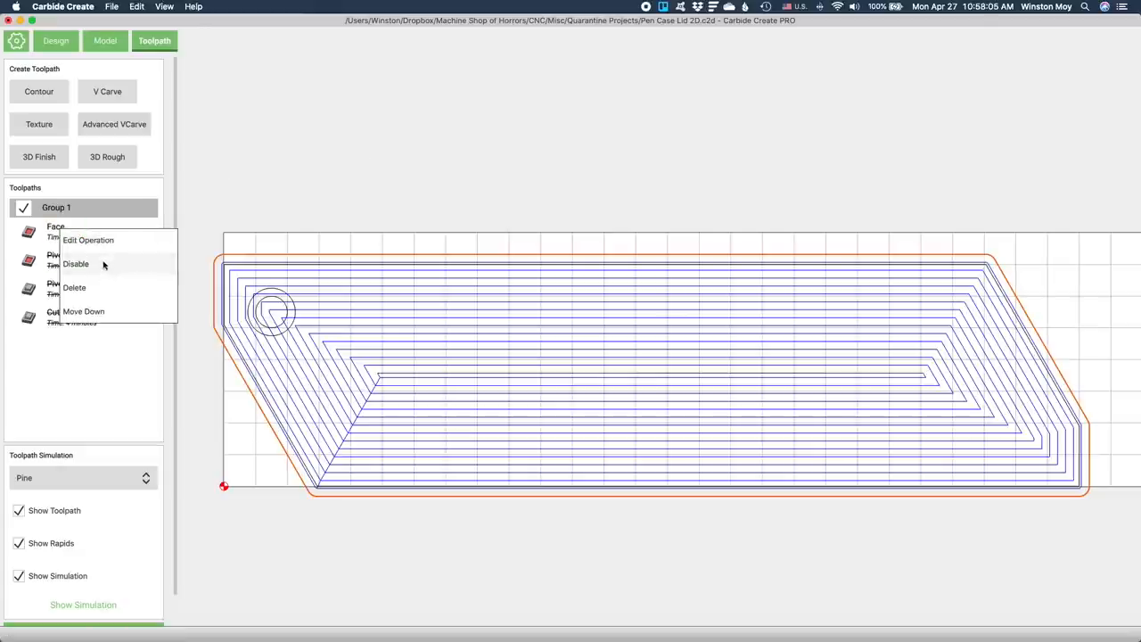
click(76, 263)
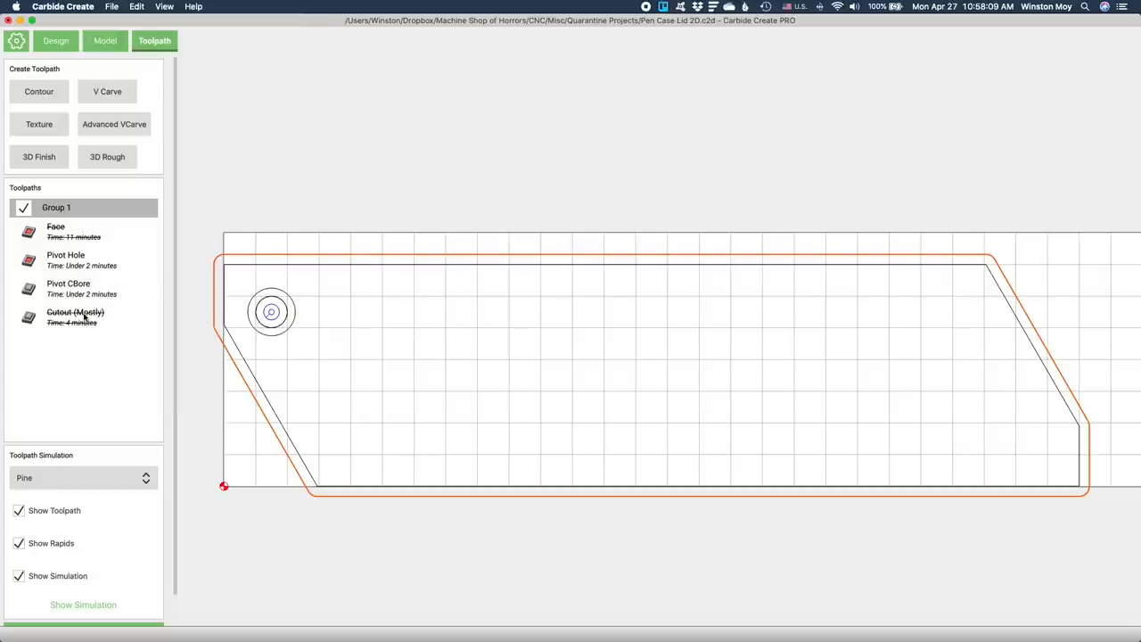
right_click(76, 316)
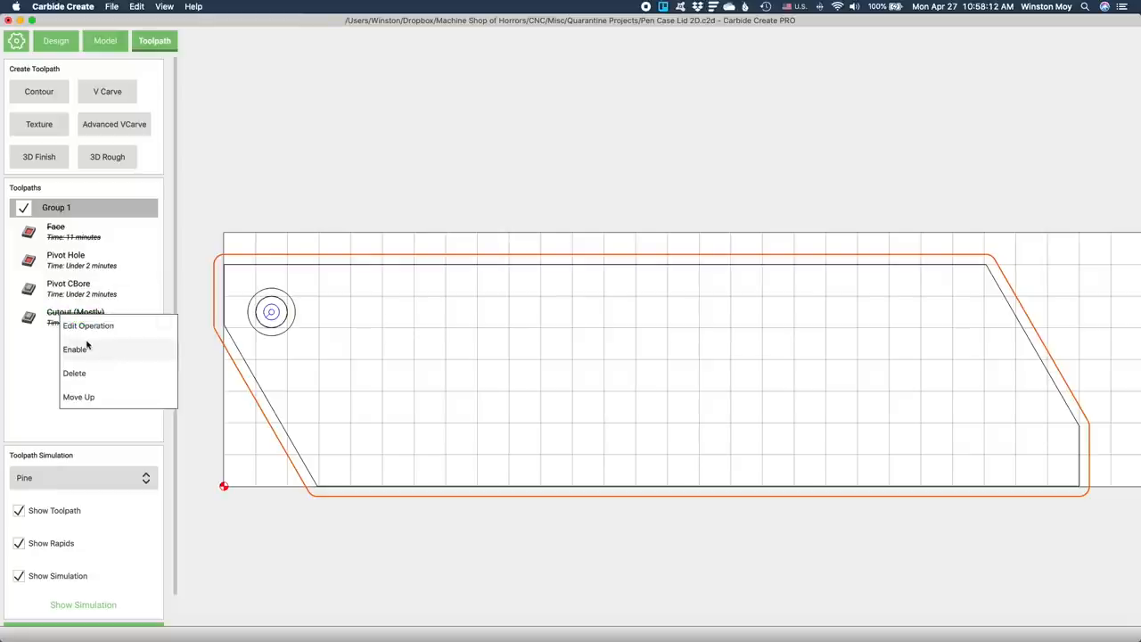